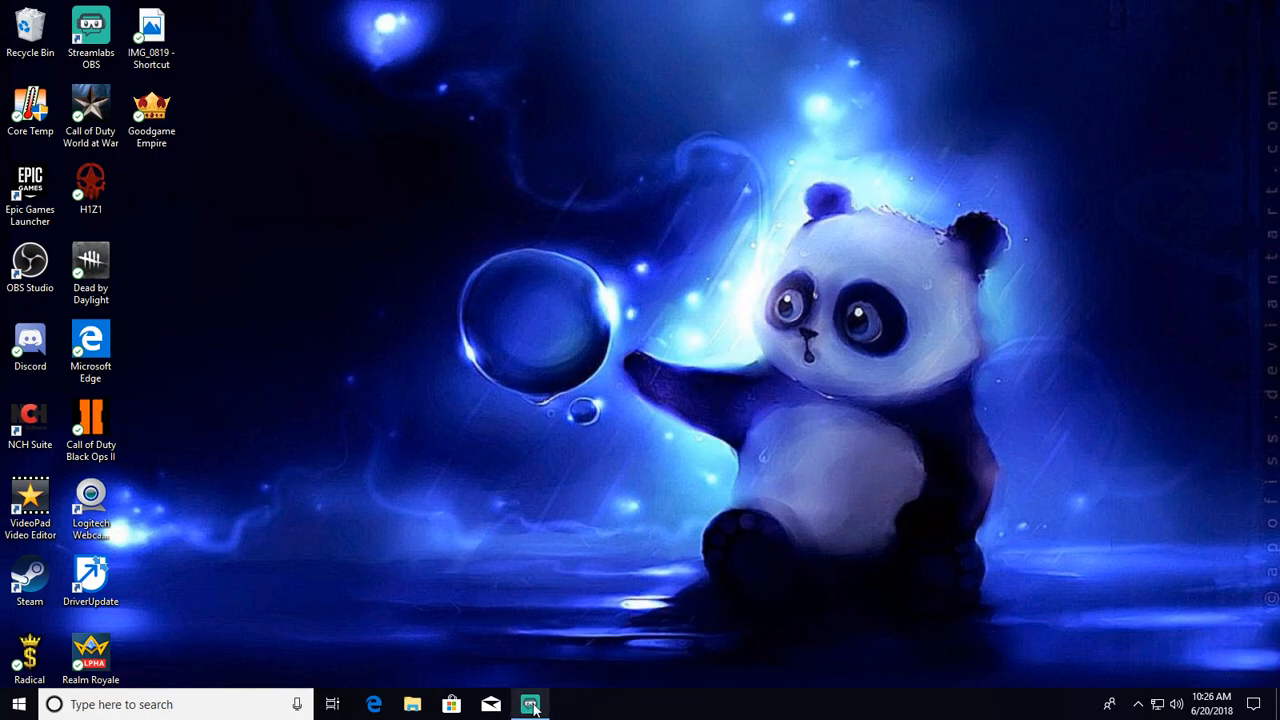
# Launch Streamlabs OBS into the editor with the youtube videos scene and Display Capture source
pyautogui.click(532, 704)
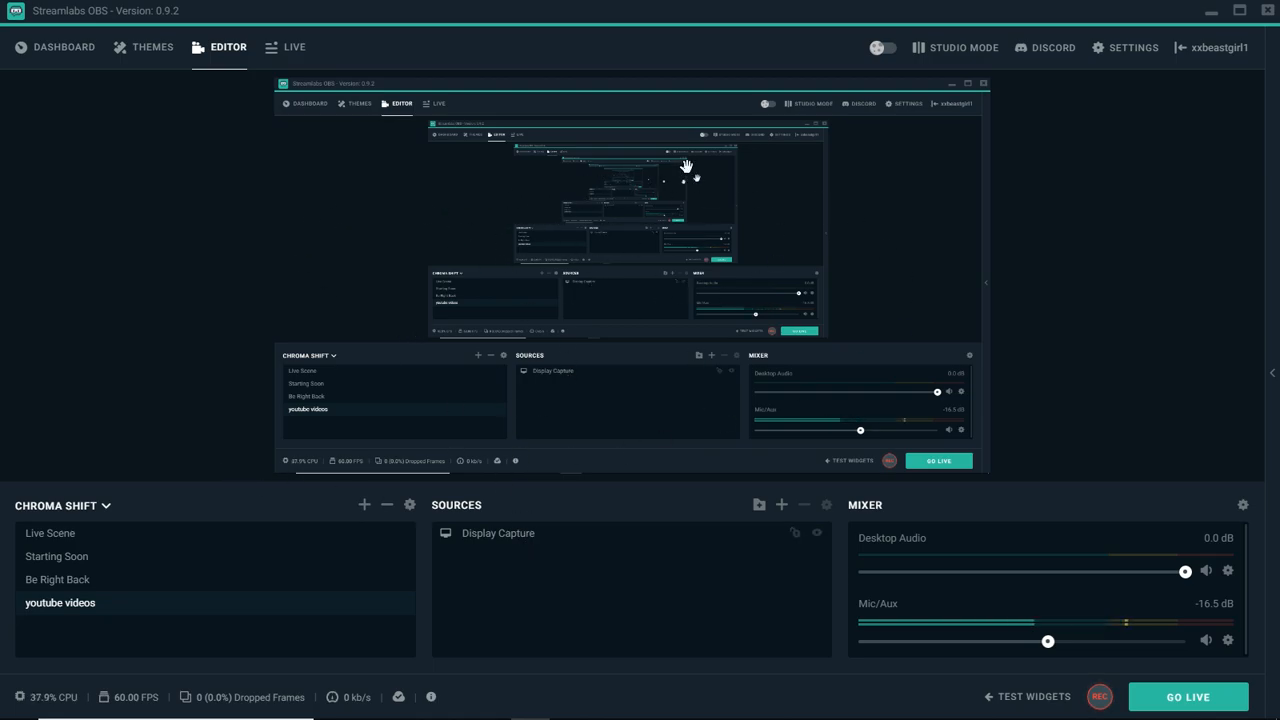
pyautogui.moveTo(780, 504)
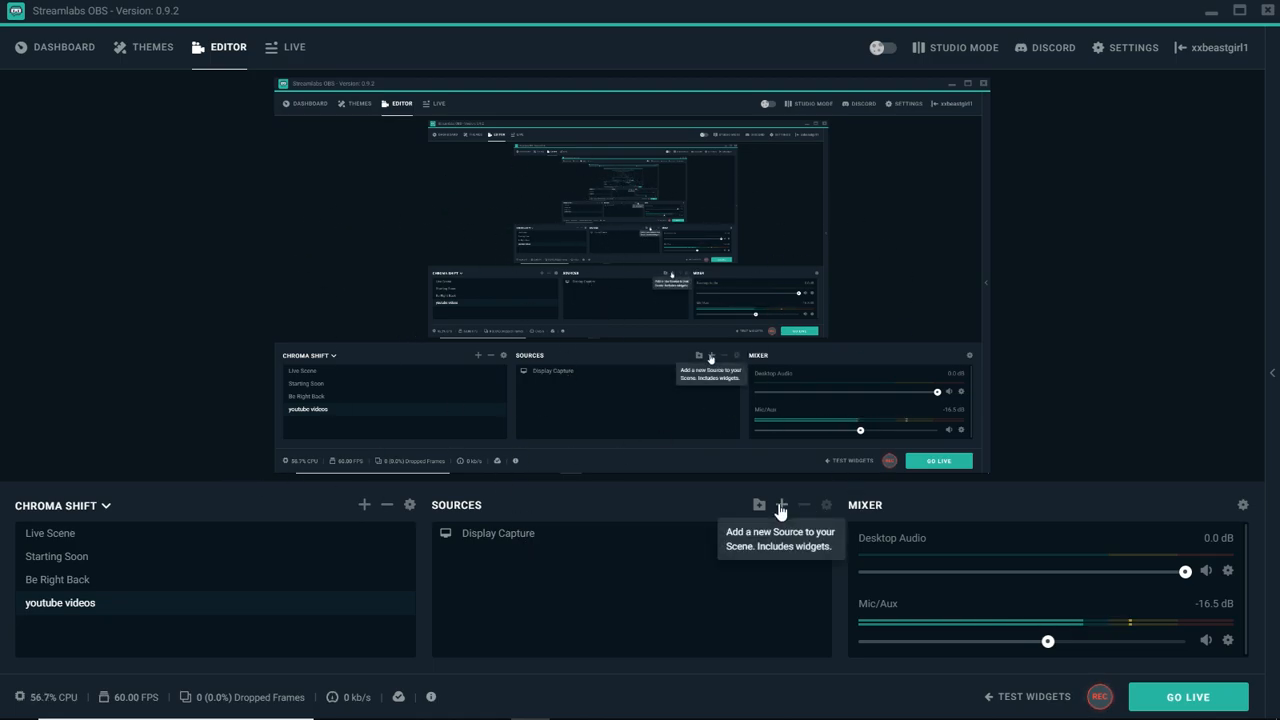
# Begin a new source in the Sources panel with Video Capture Device as the type
pyautogui.click(780, 504)
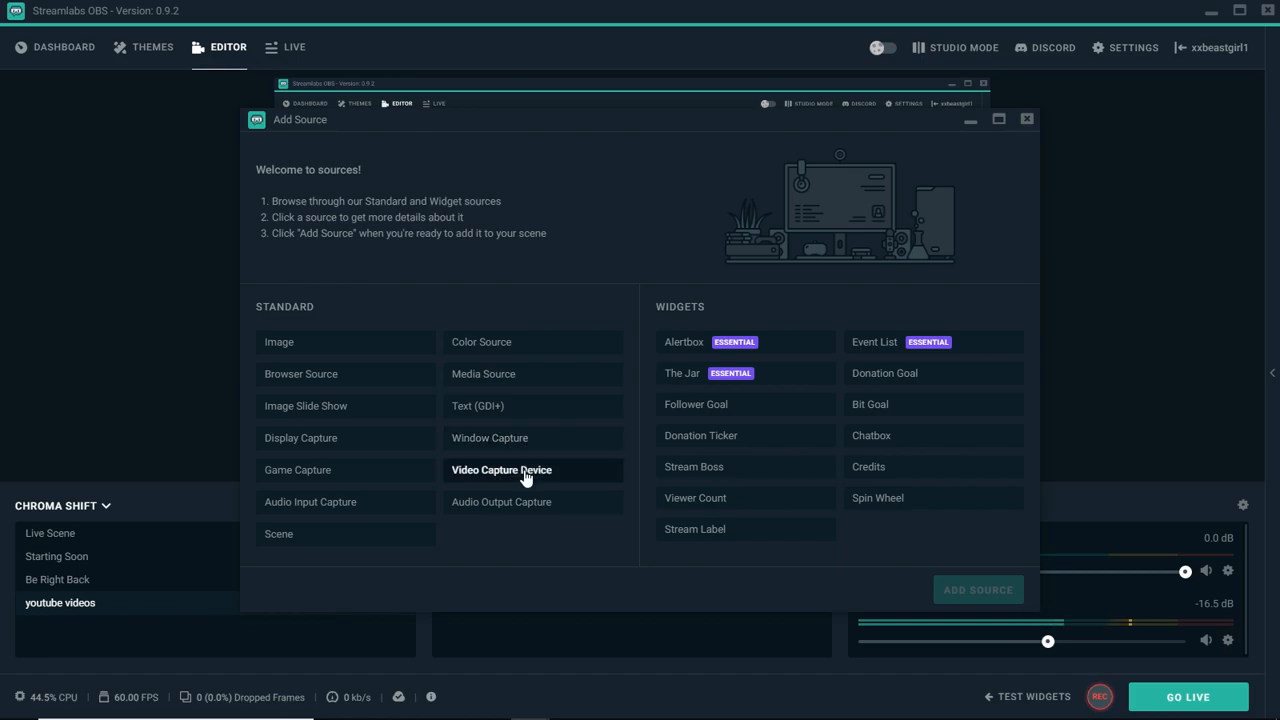
pyautogui.click(500, 468)
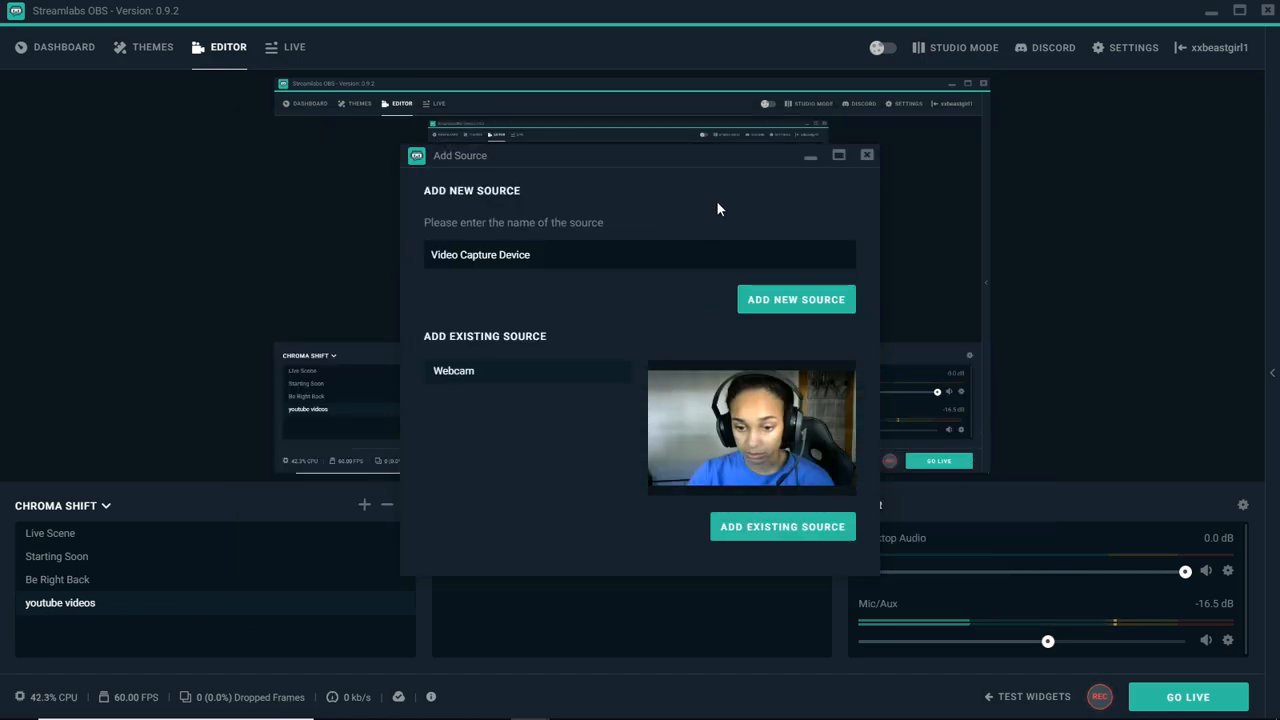
pyautogui.moveTo(828, 444)
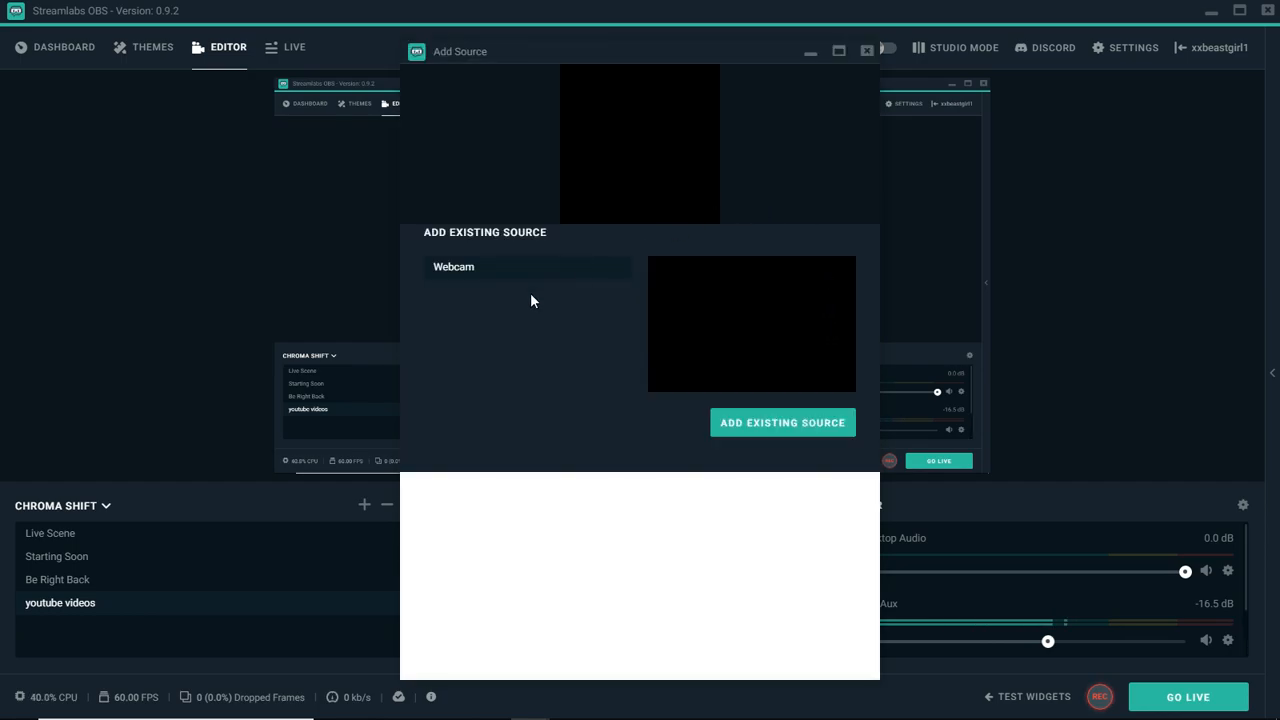
# Create the new Video Capture Device source and pick the Logitech HD Webcam C270 from the device list
pyautogui.click(782, 422)
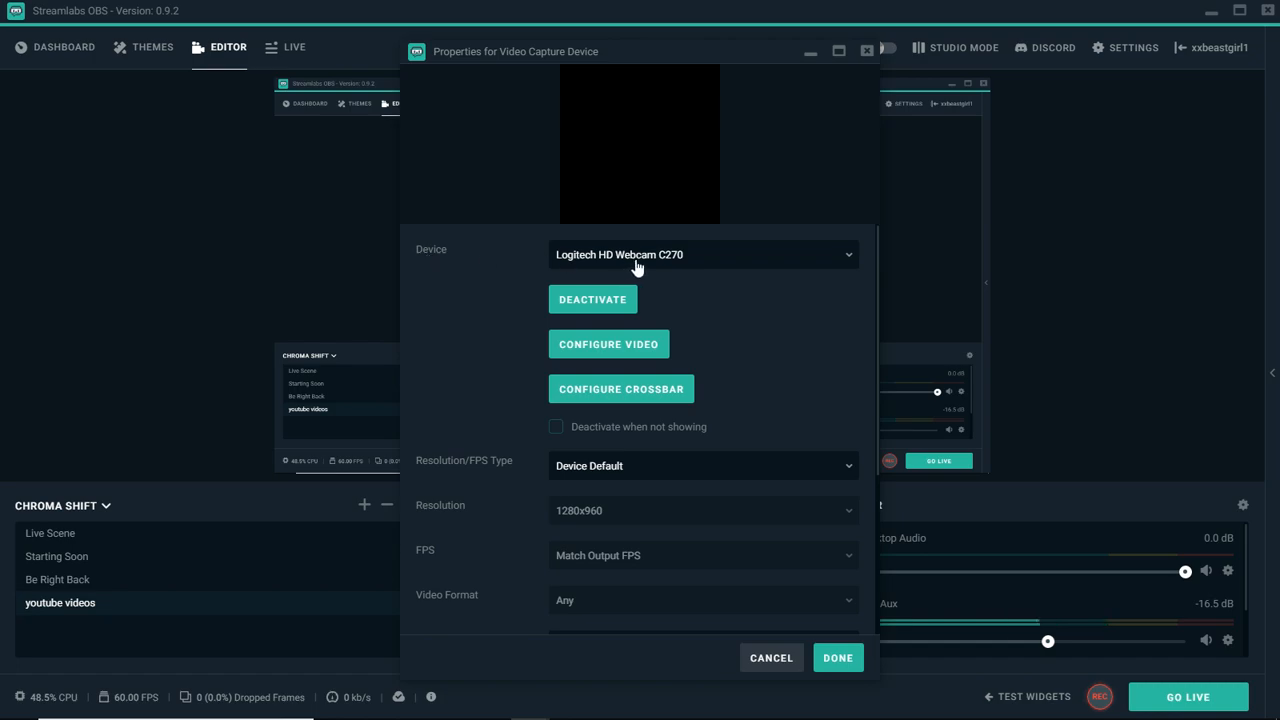
pyautogui.click(704, 254)
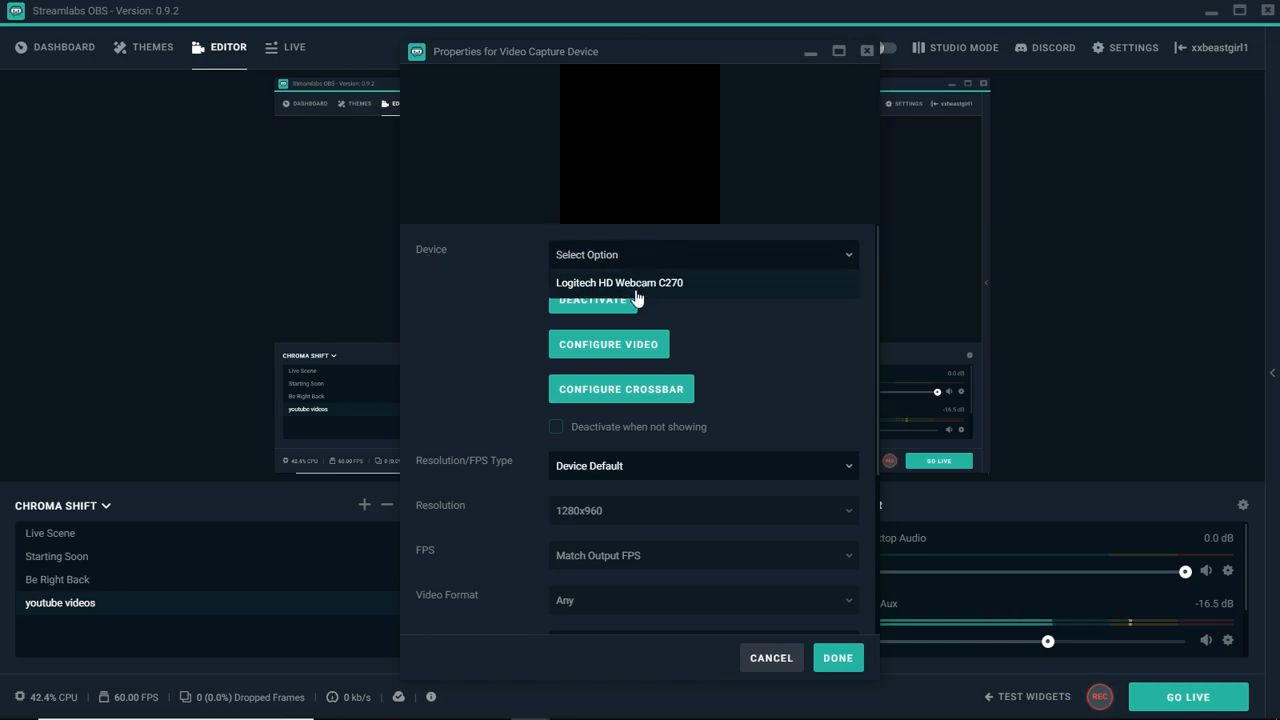
pyautogui.moveTo(664, 292)
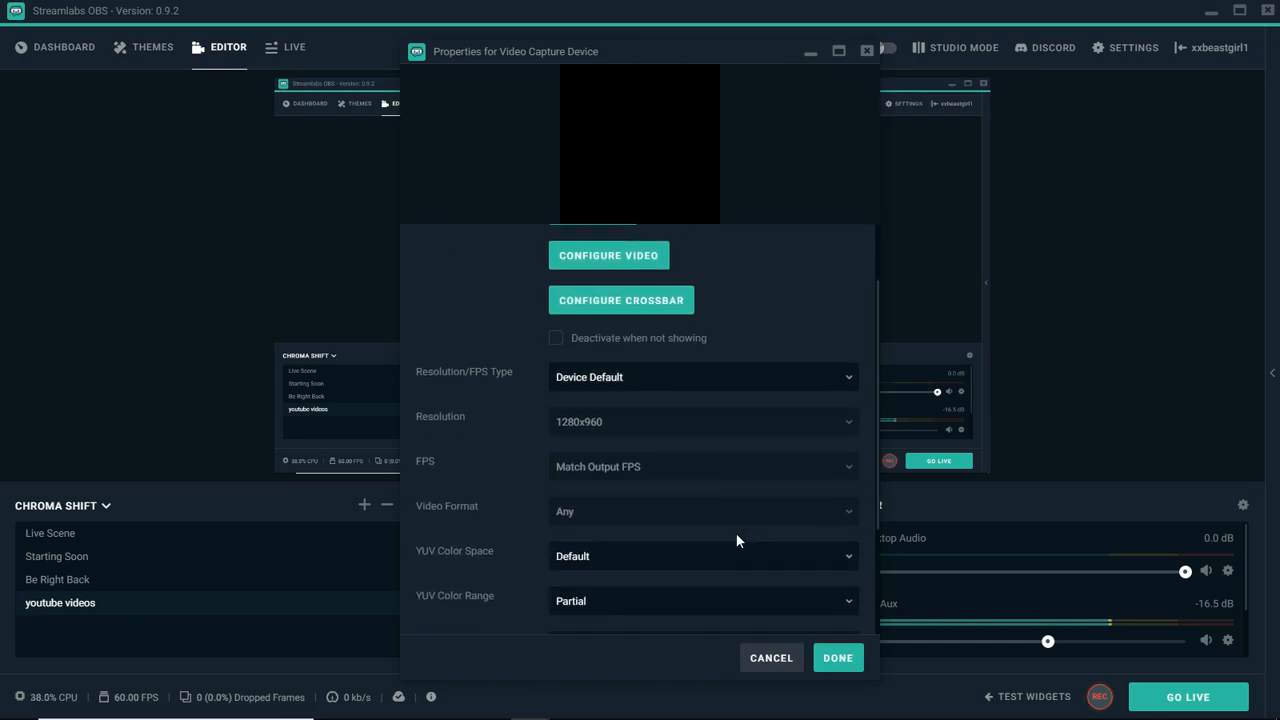
pyautogui.scroll(-3)
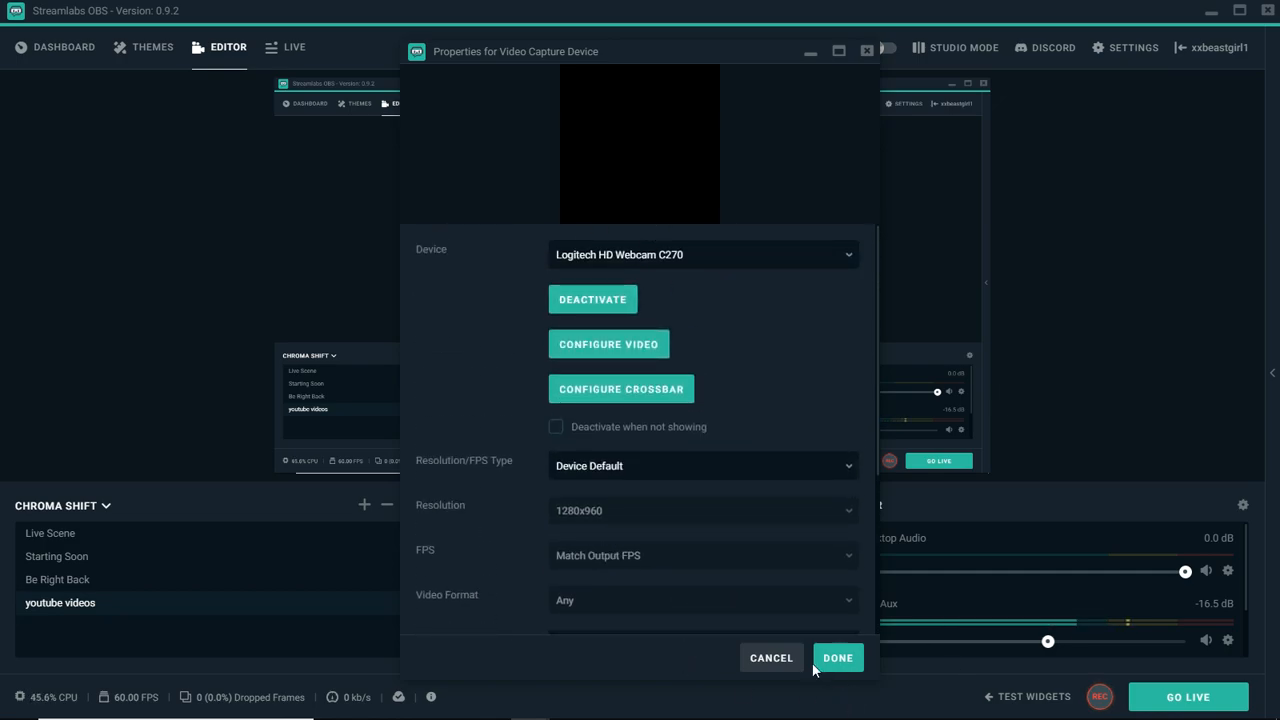
pyautogui.scroll(-3)
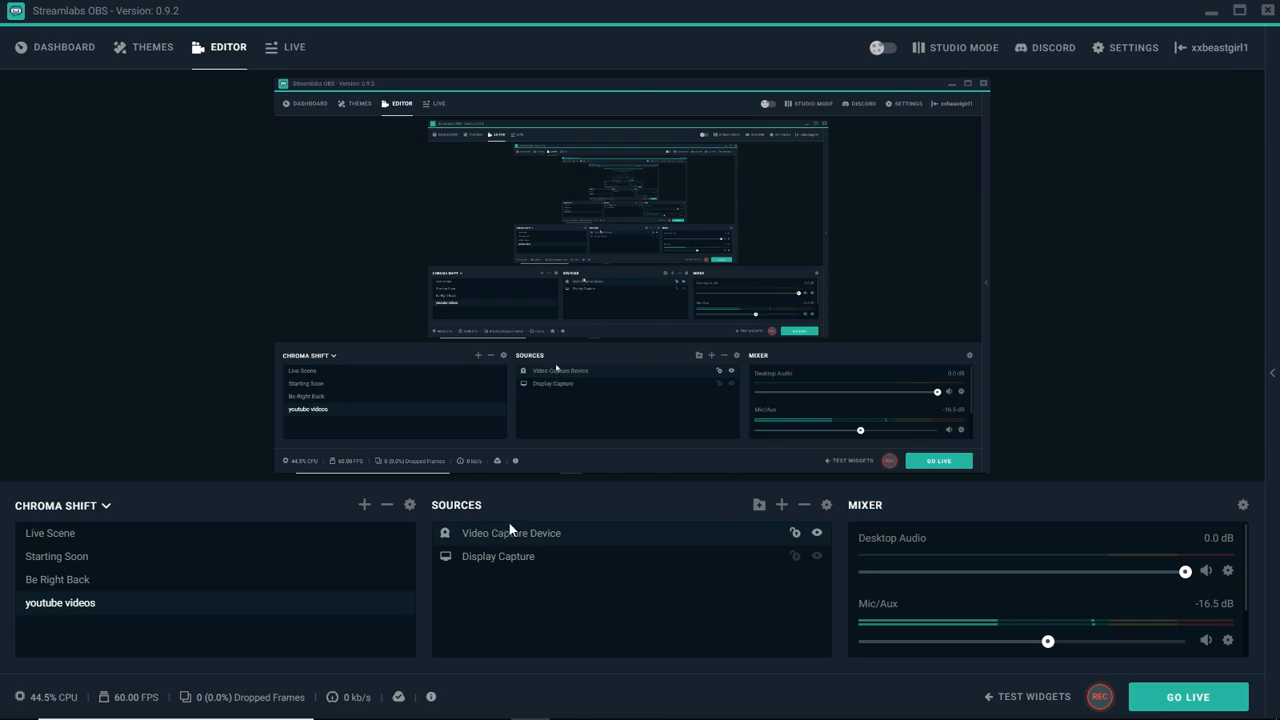
pyautogui.moveTo(538, 560)
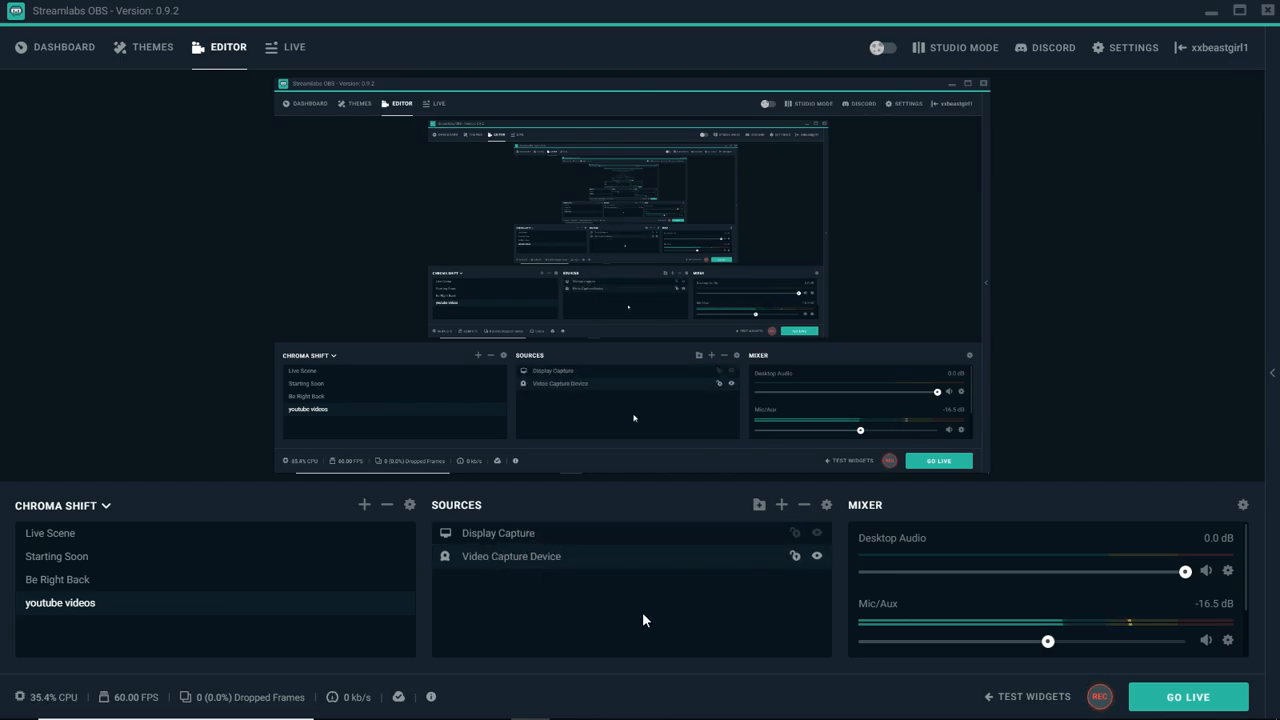
pyautogui.moveTo(604, 560)
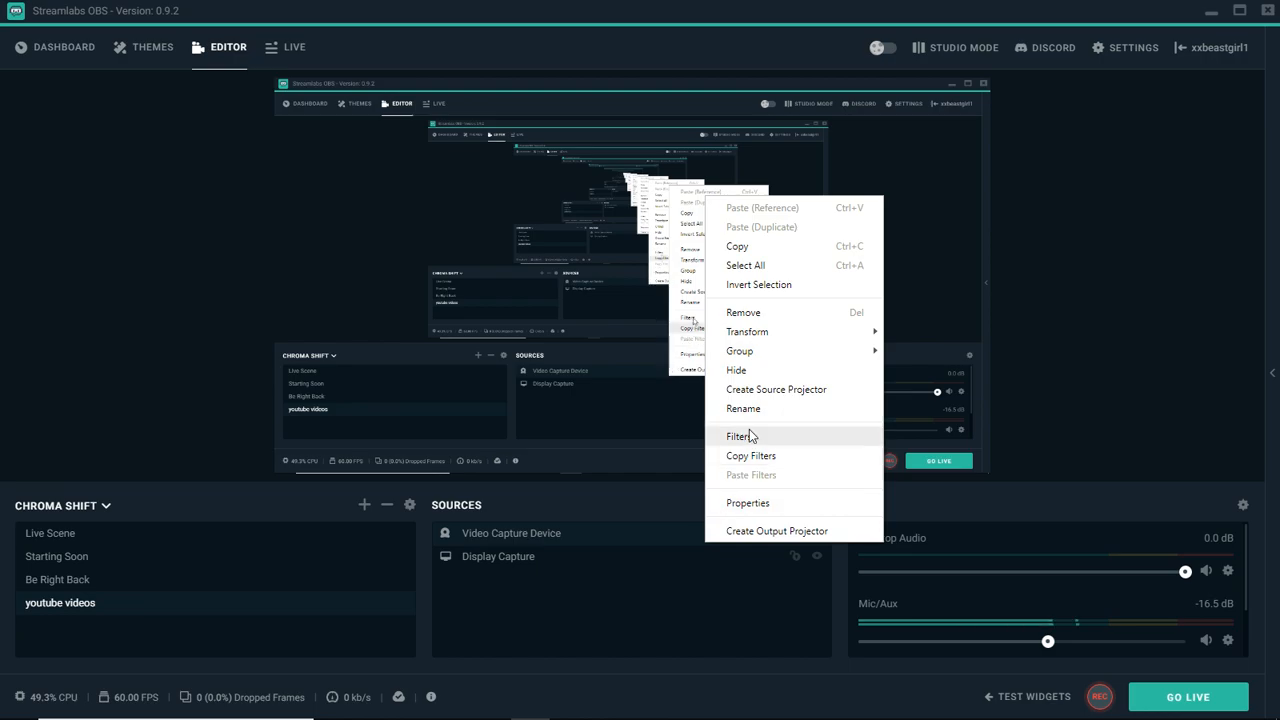
pyautogui.click(746, 502)
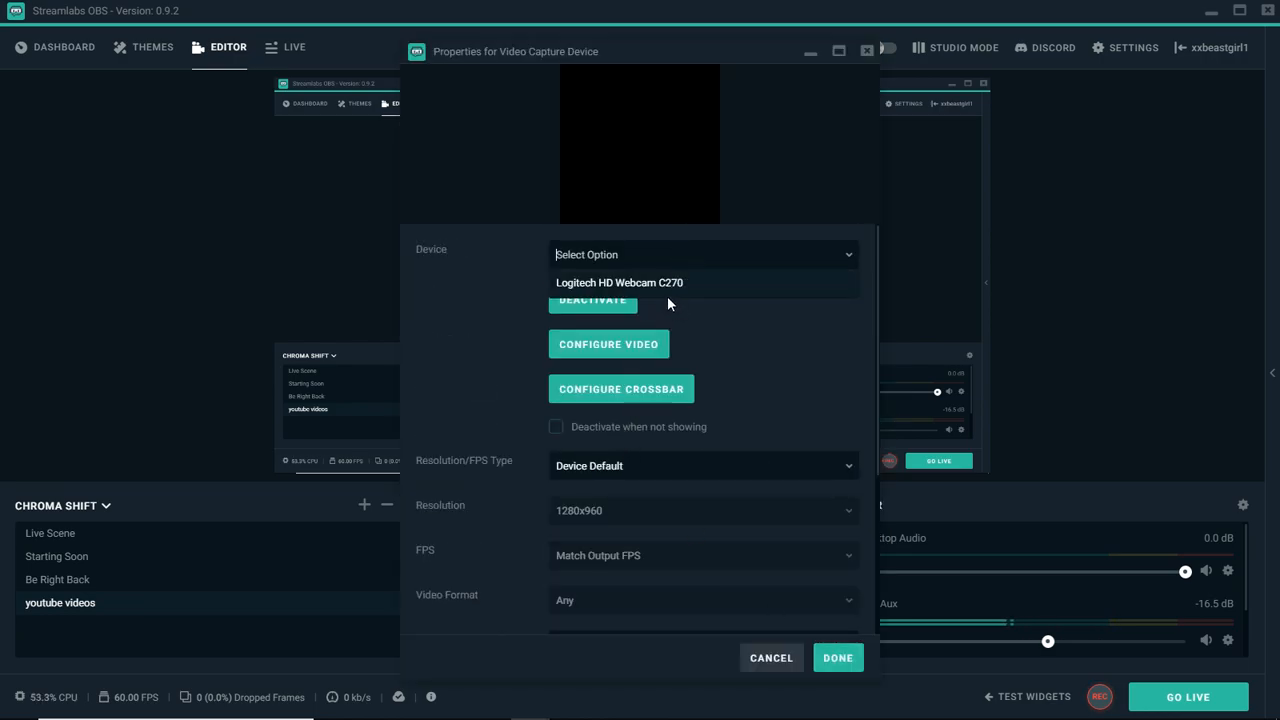
pyautogui.click(620, 282)
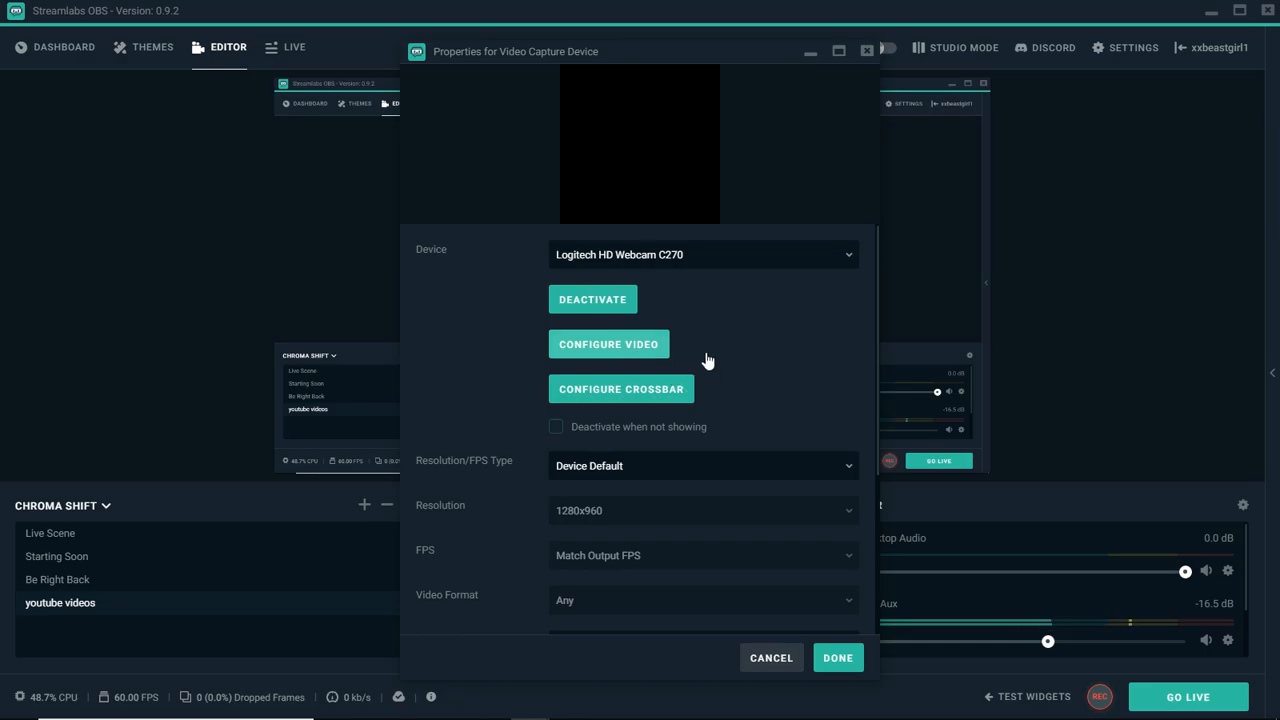
pyautogui.click(608, 344)
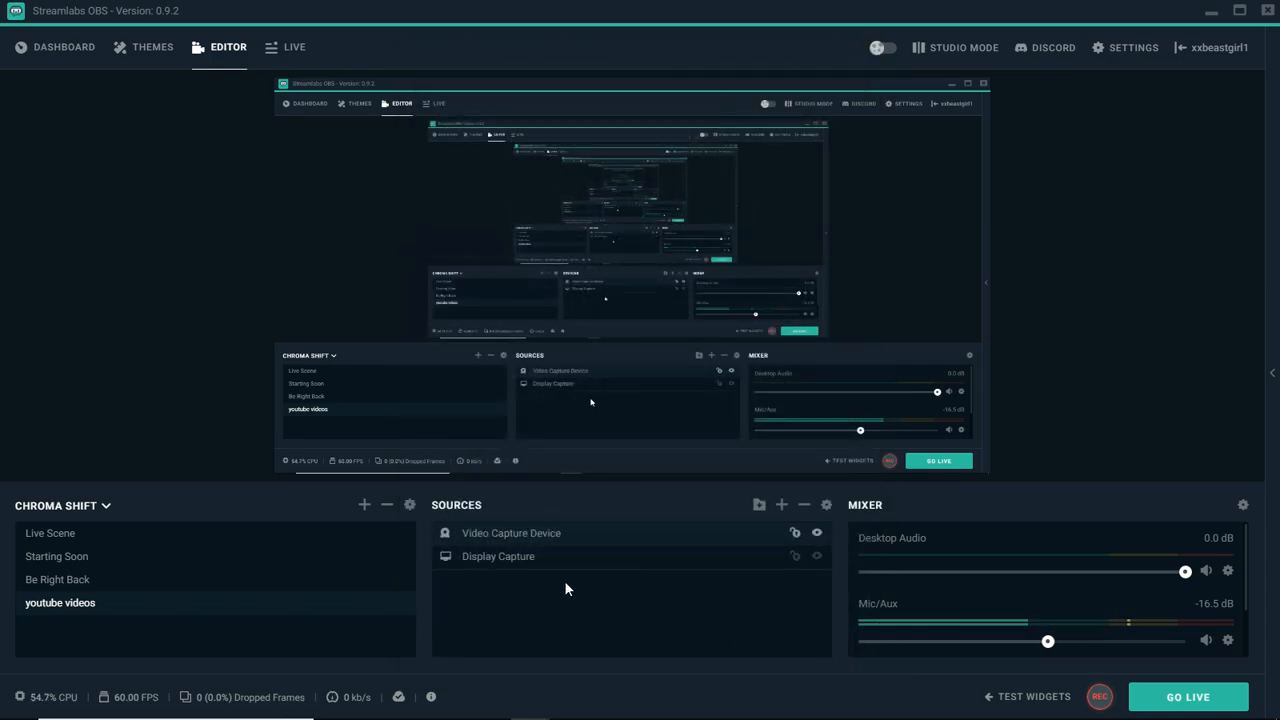
# Review the Video Capture Device properties and cancel without changes
pyautogui.doubleClick(512, 532)
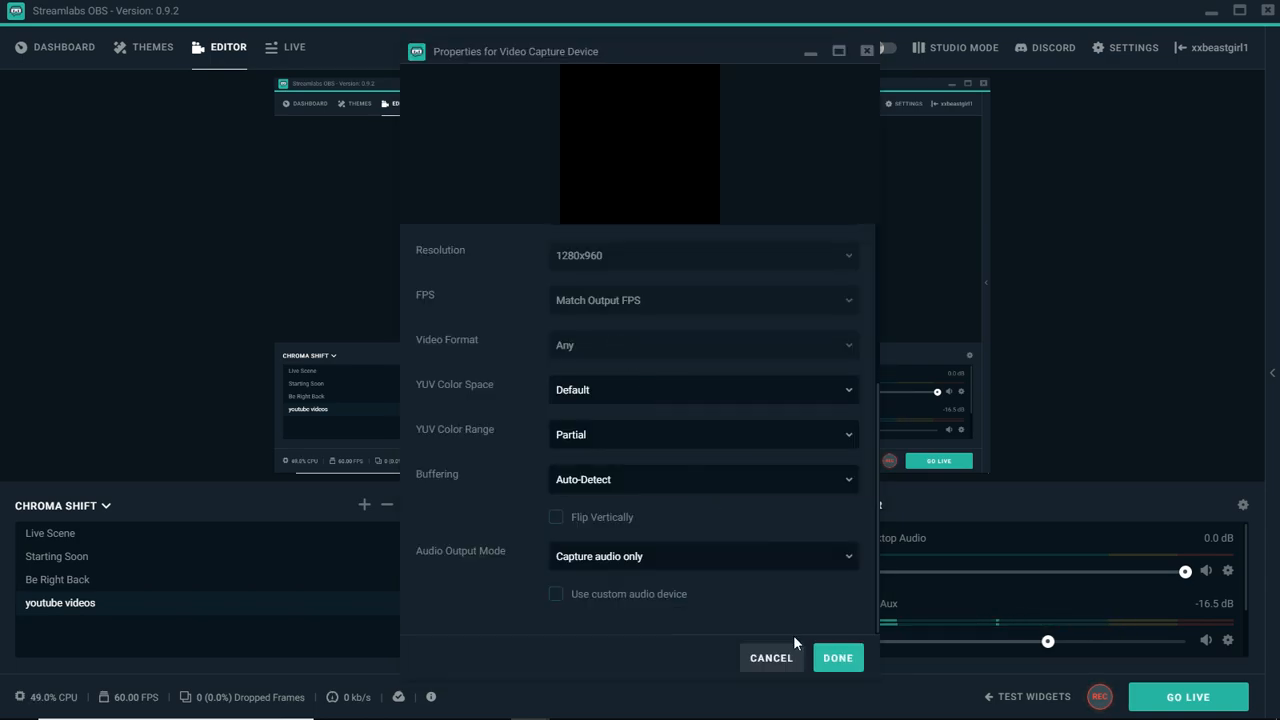
pyautogui.click(836, 656)
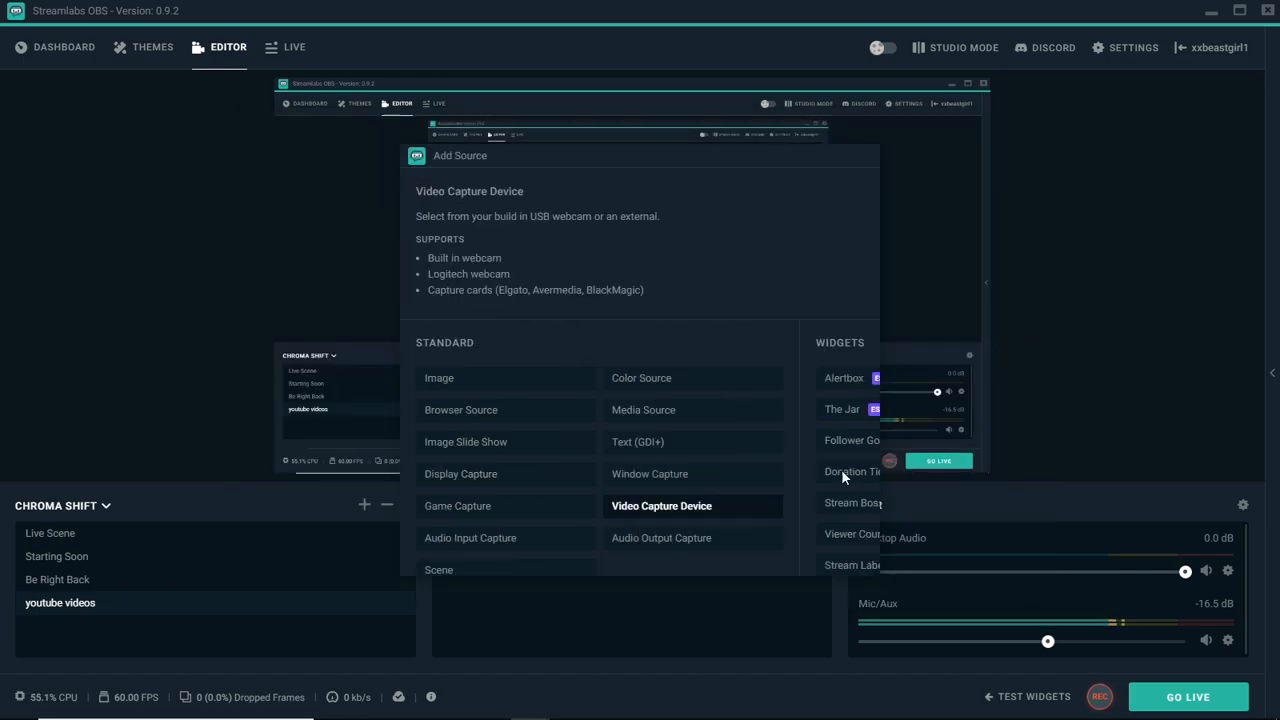
# Add the existing Webcam source so the face cam shows above Display Capture in the preview
pyautogui.click(688, 504)
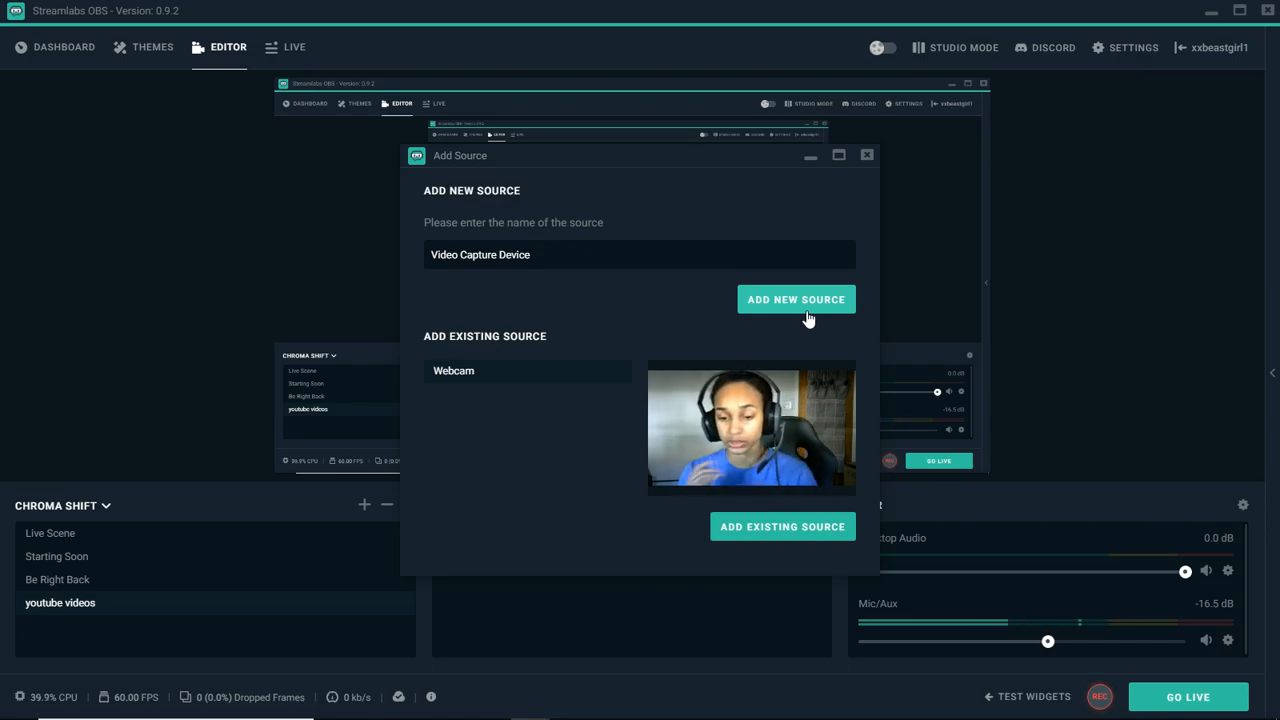
pyautogui.click(782, 526)
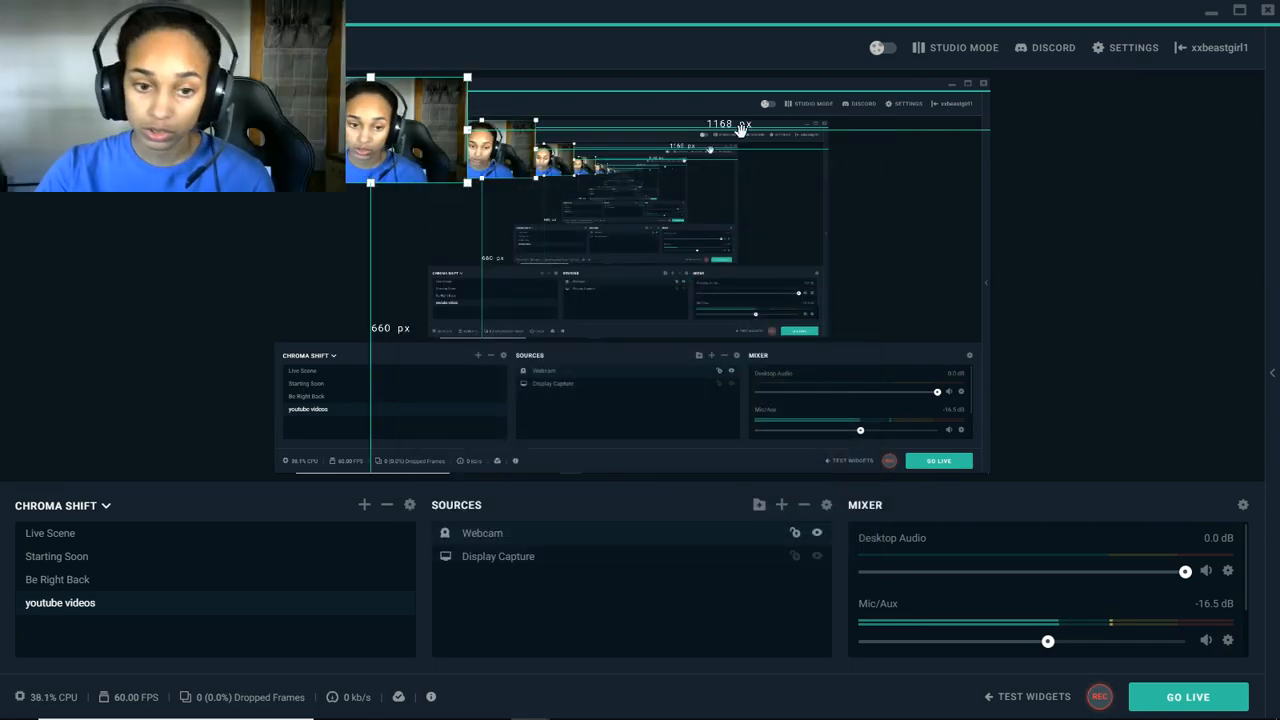